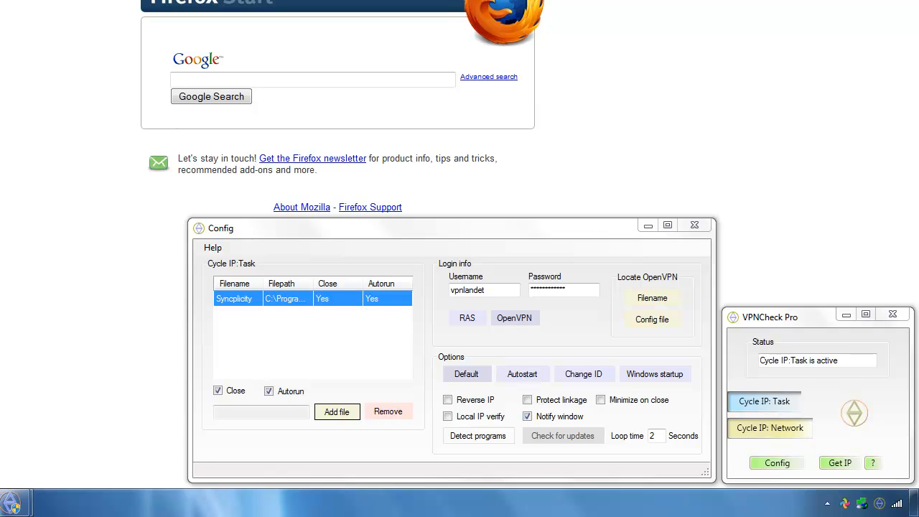
pyautogui.moveTo(348, 217)
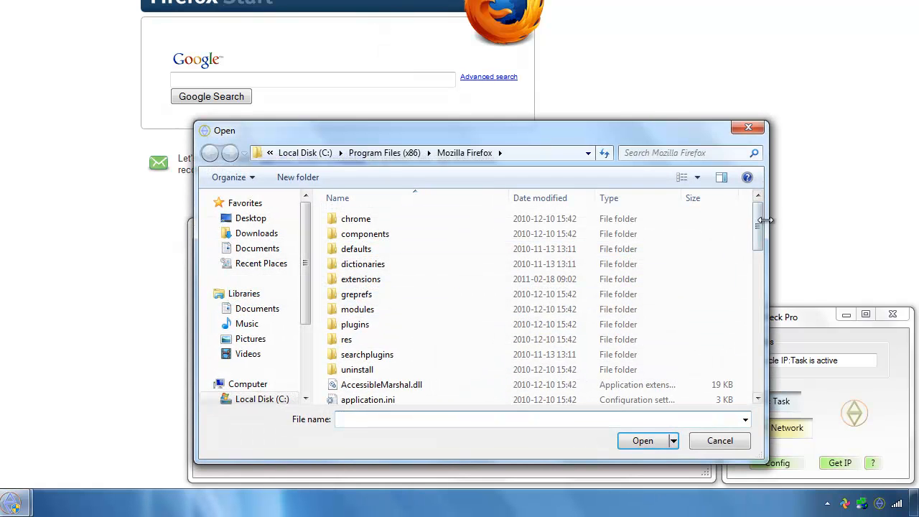
# Step: Scroll the Config task list to view Firefox added with Close on and Autorun off
pyautogui.scroll(-3)
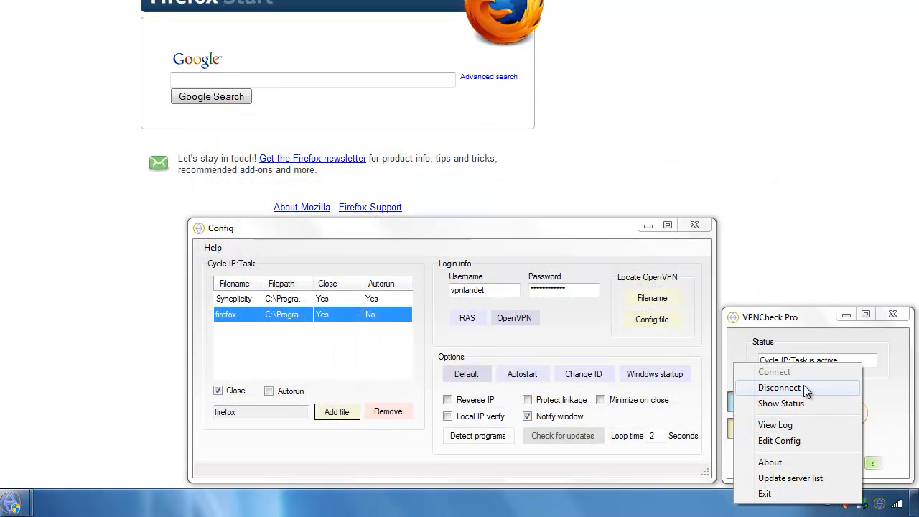
# Step: Disconnect the VPN so Firefox closes, then let OpenVPN reconnect and task cycling resume
pyautogui.click(780, 388)
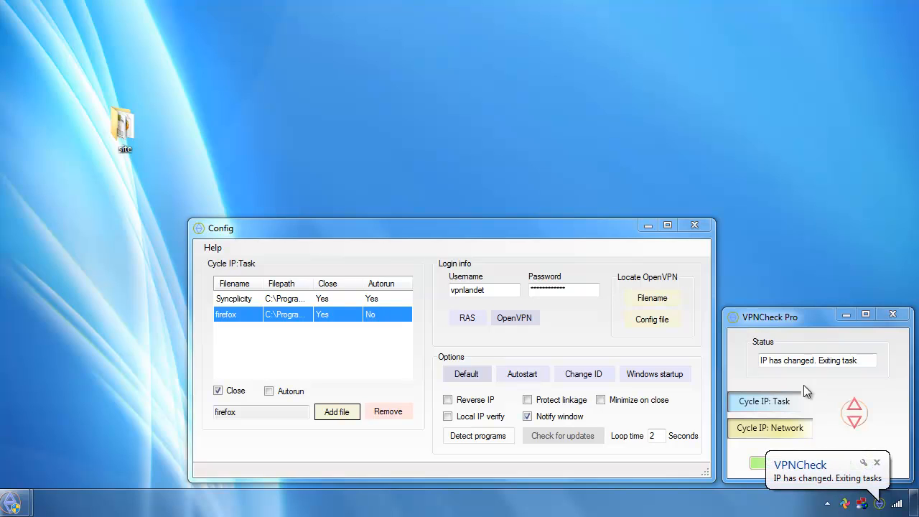
pyautogui.moveTo(700, 502)
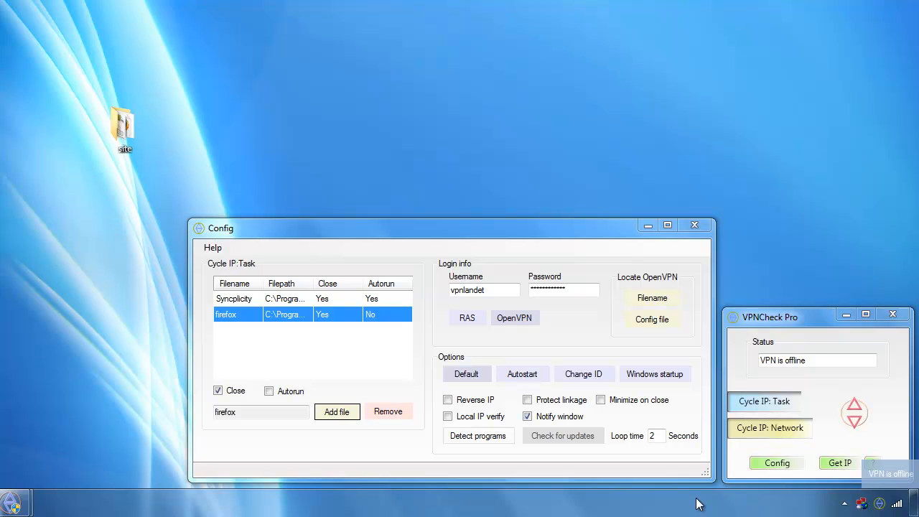
pyautogui.click(514, 317)
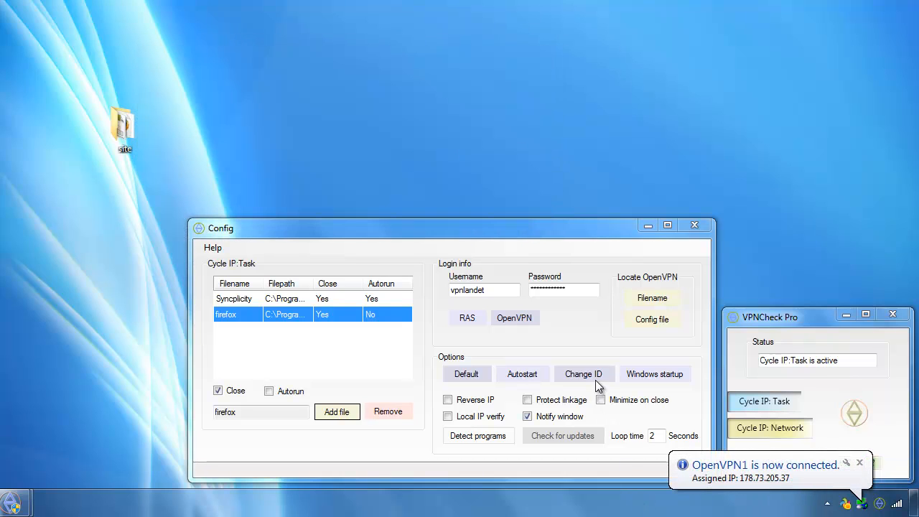
# Step: Enable 'New ID at startup' under Change ID, return to Config, and close VPNCheck Pro
pyautogui.click(582, 373)
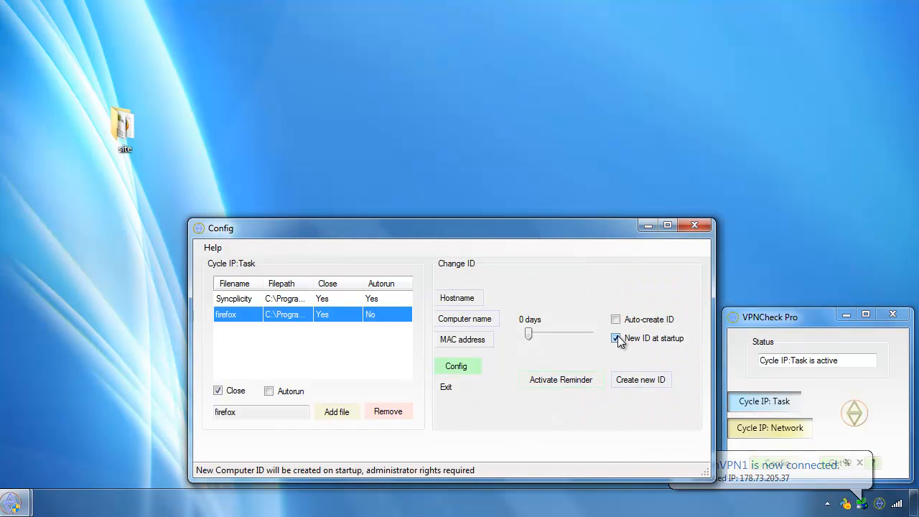
pyautogui.click(456, 365)
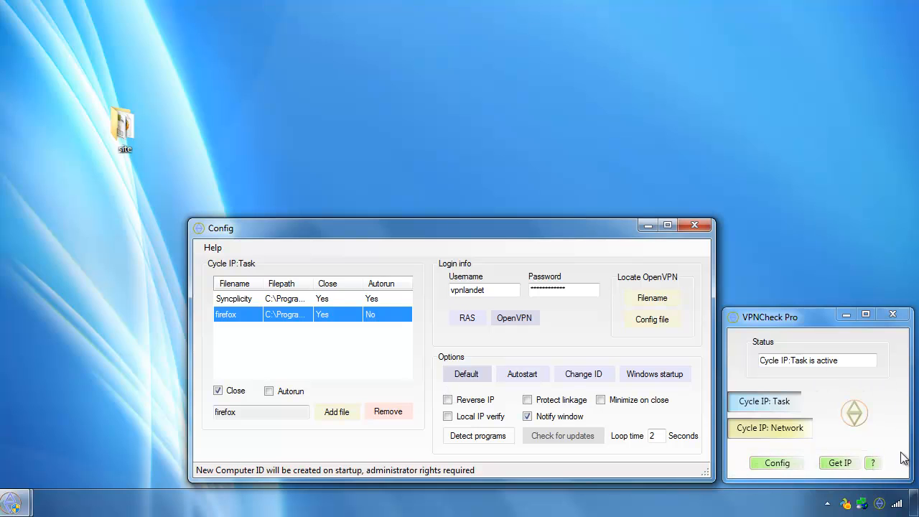
pyautogui.click(893, 314)
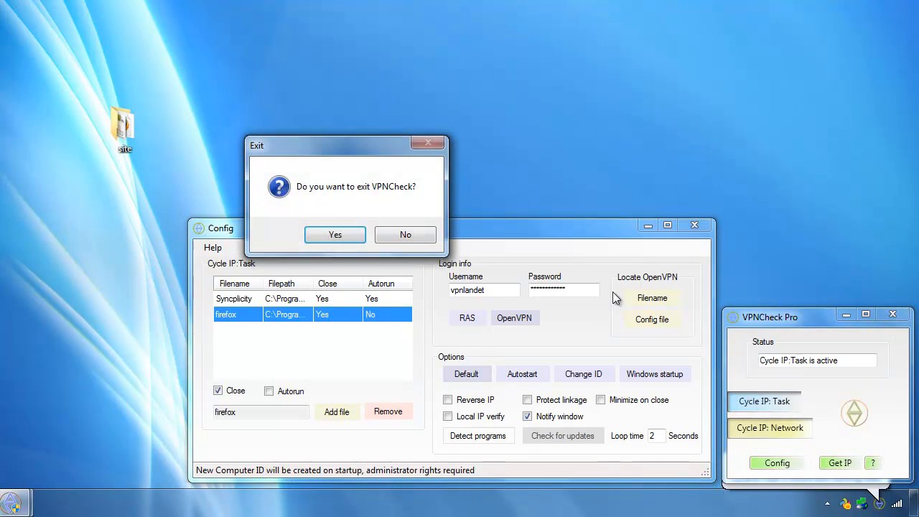
# Step: Exit and relaunch VPNCheck as administrator, approving the OpenVPN disconnect for the MAC change
pyautogui.click(334, 235)
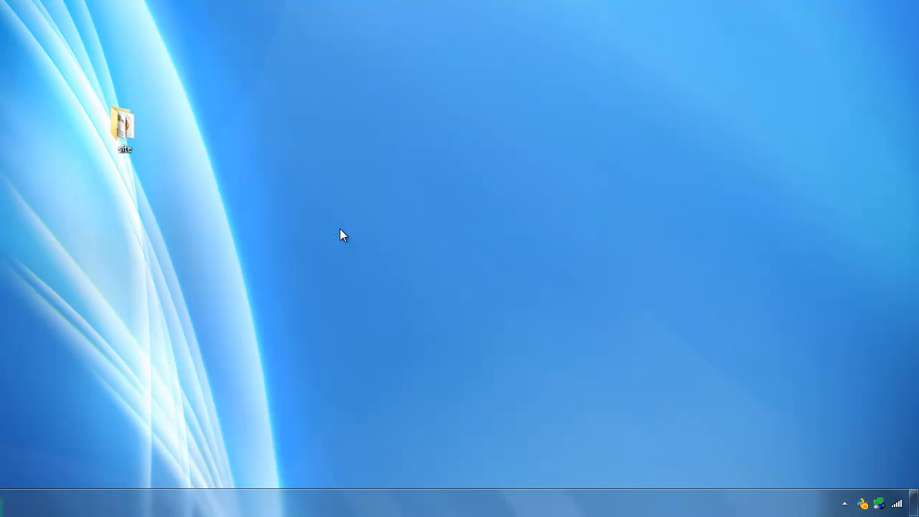
pyautogui.moveTo(56, 350)
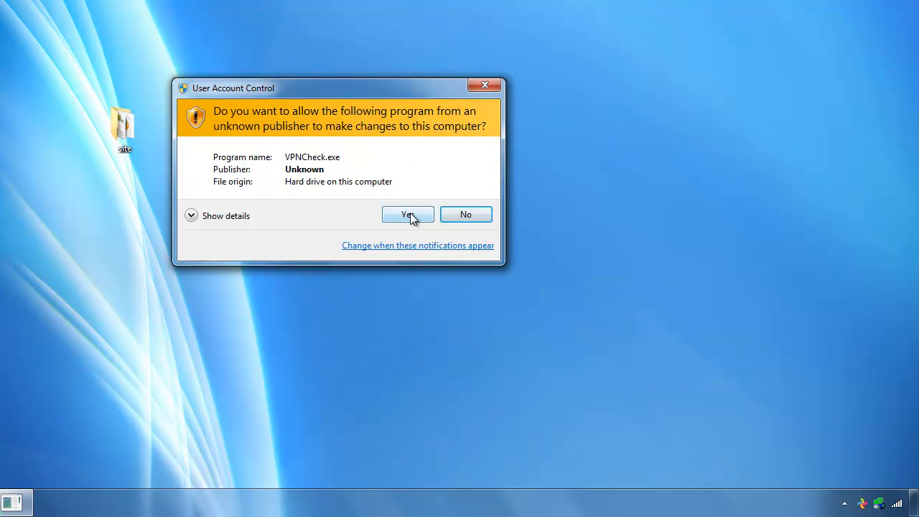
pyautogui.click(407, 214)
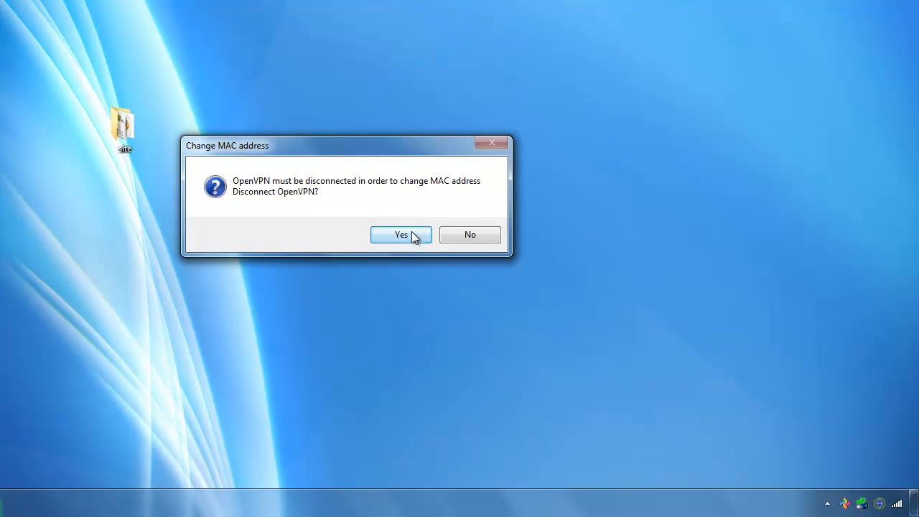
pyautogui.click(401, 234)
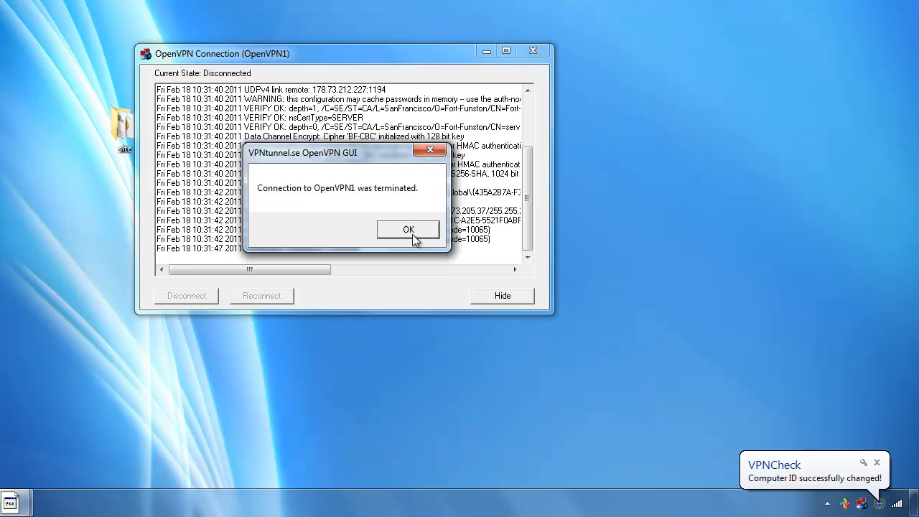
# Step: Dismiss the OpenVPN termination notice and hide the window once OpenVPN1 shows Connected
pyautogui.click(408, 229)
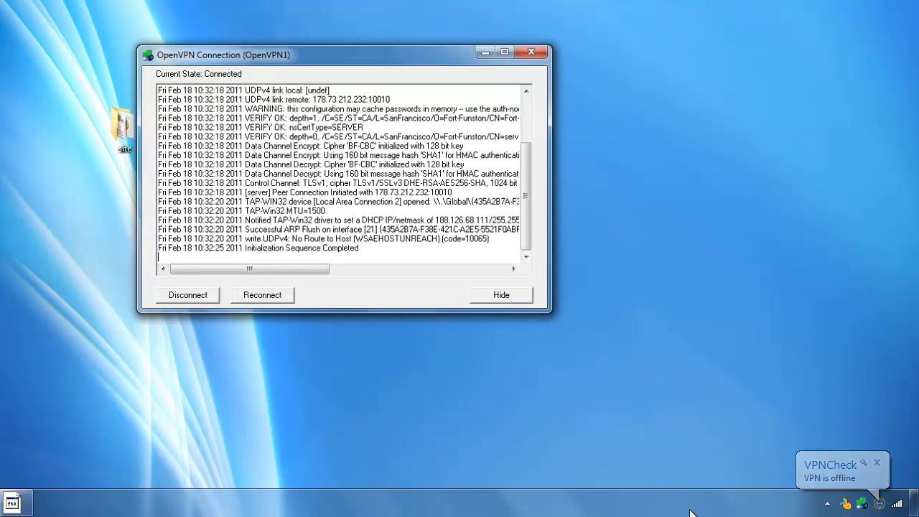
pyautogui.click(502, 295)
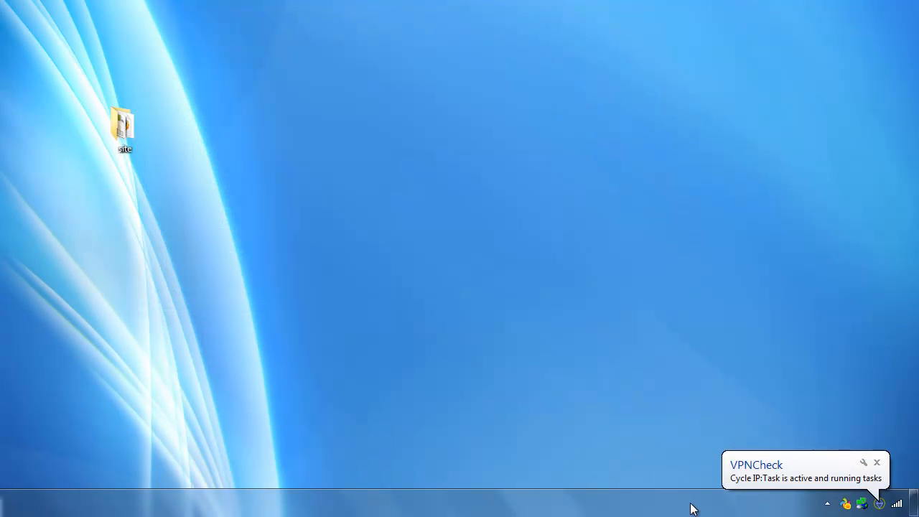
pyautogui.moveTo(833, 12)
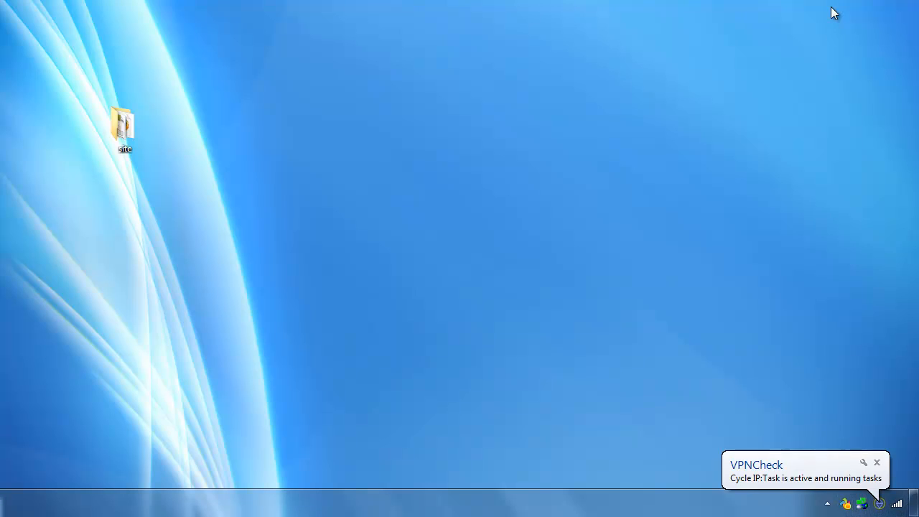